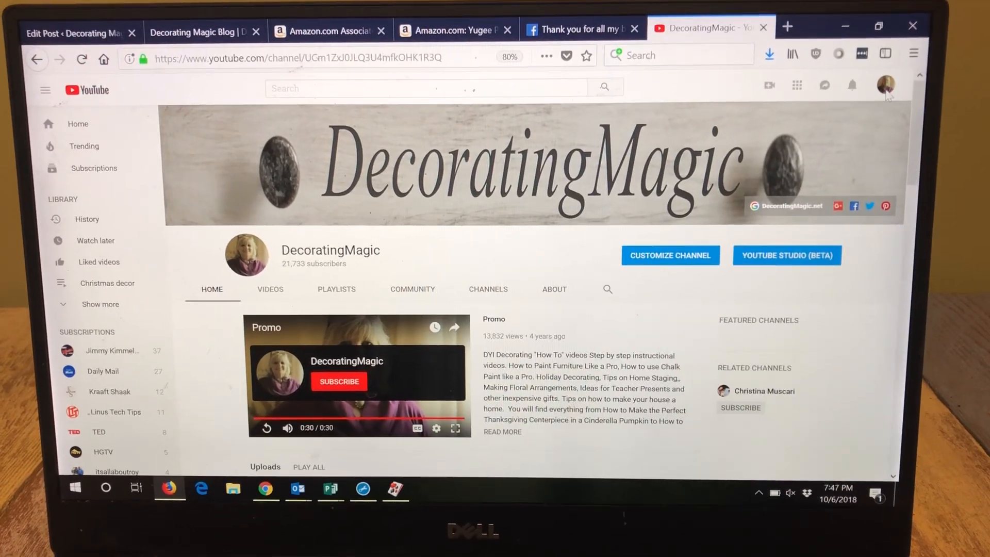
Open the channel's dashboard in YouTube Studio (beta) from the channel page.
left_click(887, 85)
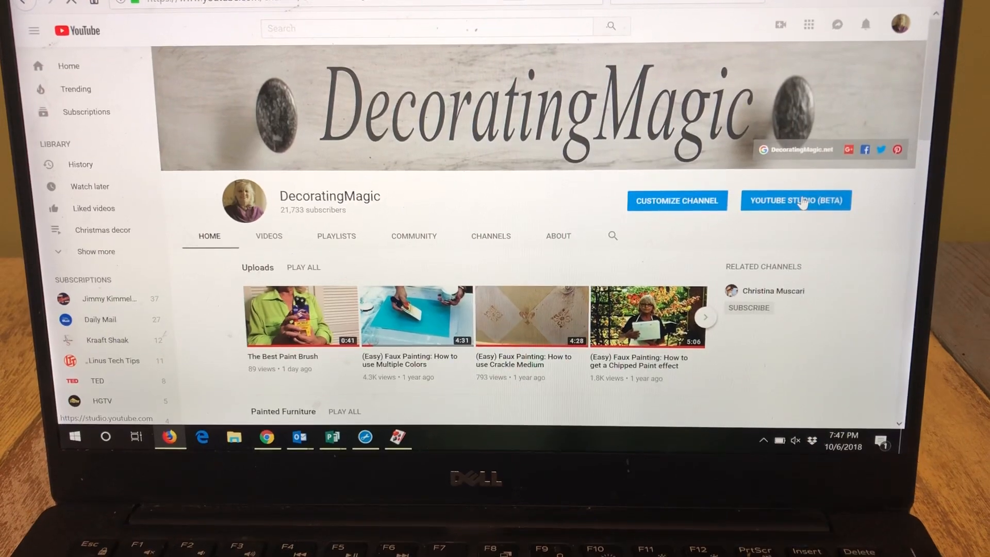
left_click(795, 200)
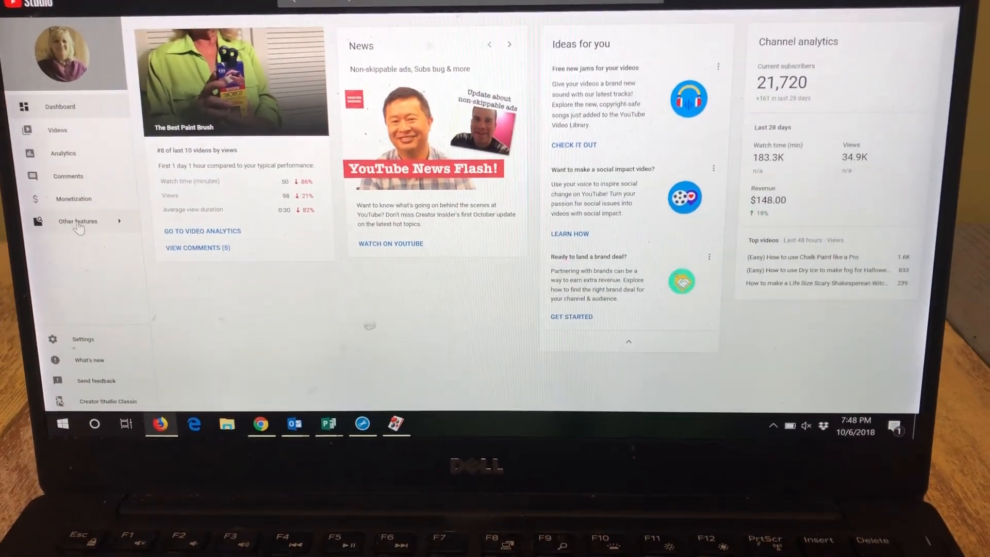
Open Creator Studio Classic in a new tab via Other features > More.
left_click(77, 221)
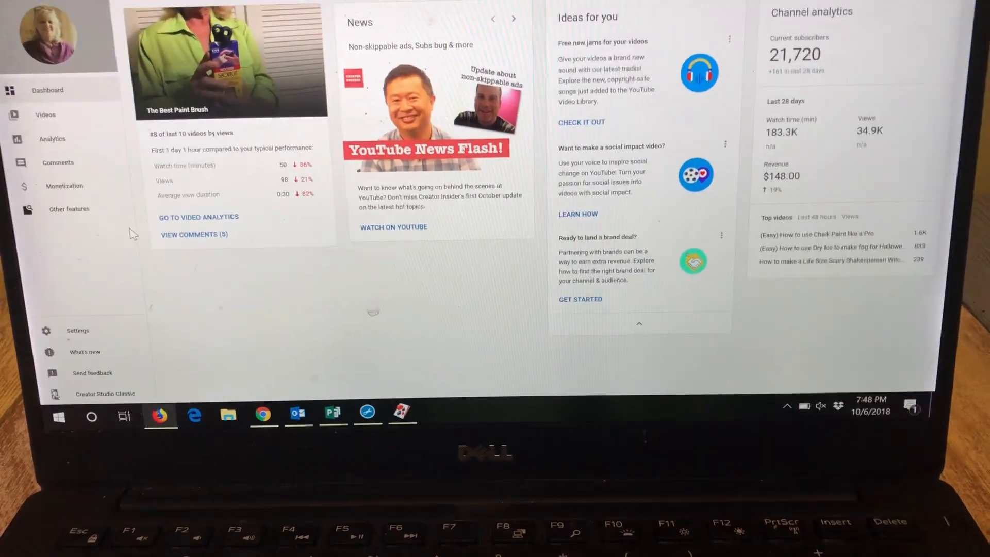
left_click(69, 208)
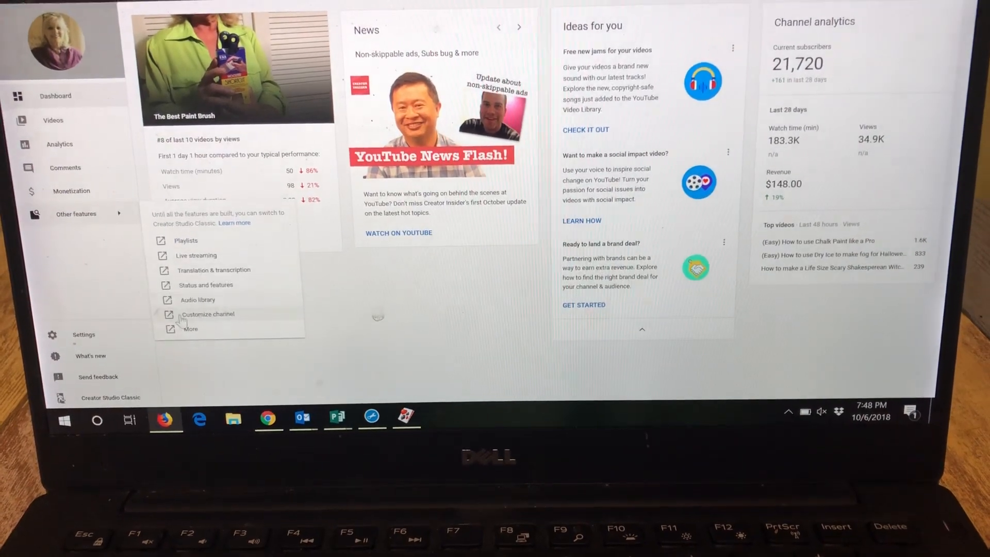
left_click(111, 397)
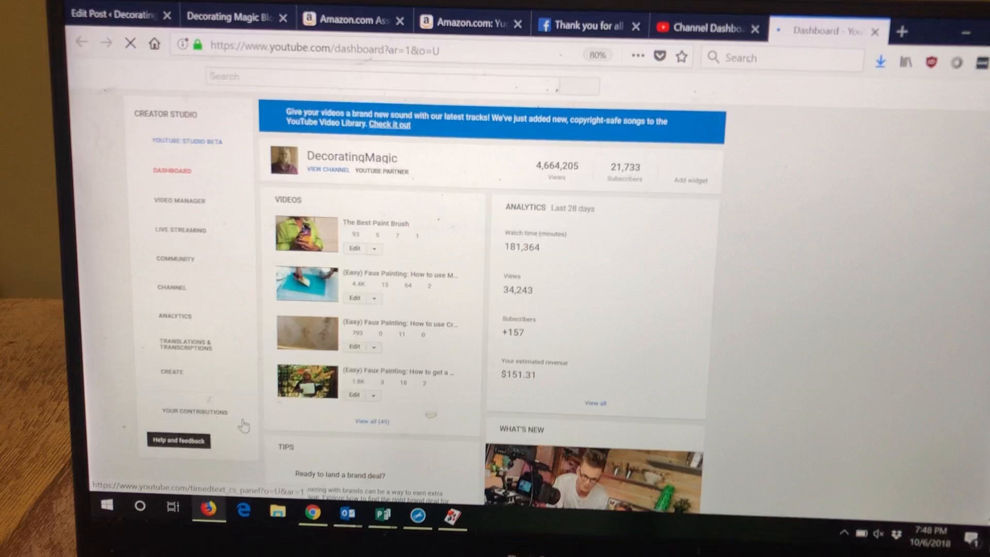